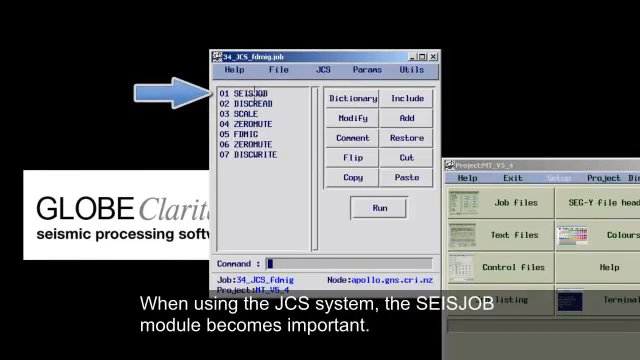
Step: Open the slave flow's control file in the editor to view its column names
double_click(230, 100)
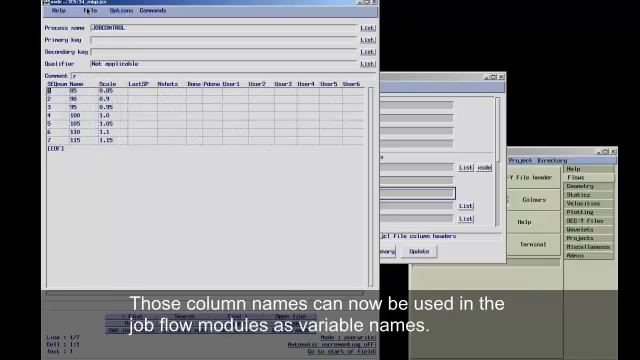
Step: Enable JCS in the flow editor so Check Vars, Set Links, Select JCS and Edit JCS appear
click(80, 10)
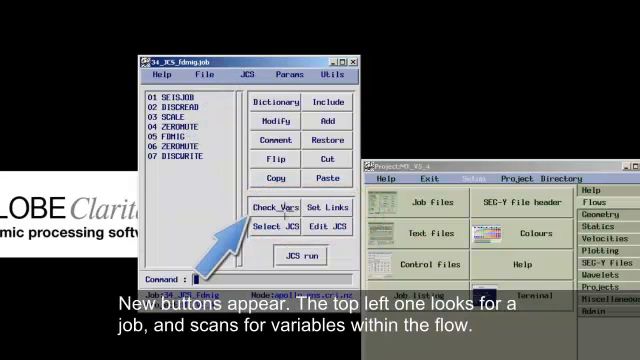
Step: Associate the flow variable 'output' with the control file's Name column via Set Links
click(276, 206)
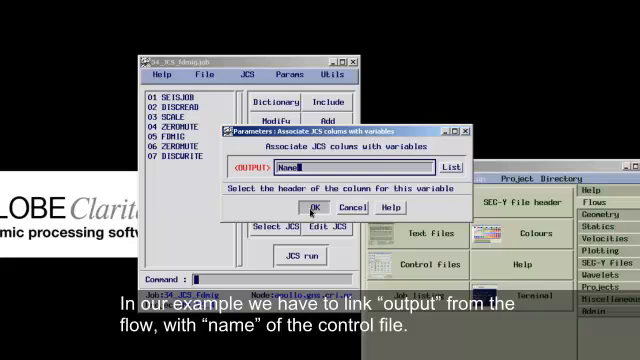
click(314, 206)
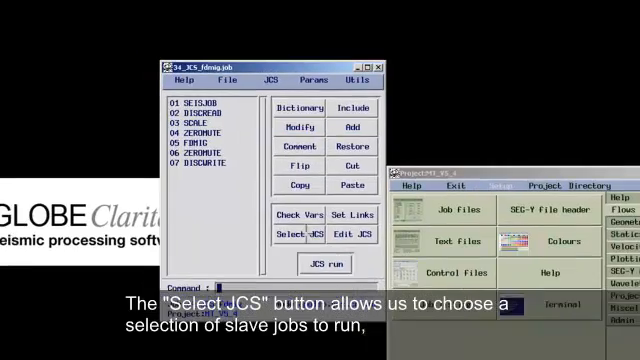
Step: Select the slave job lines to run via Select JCS and bring up the JCS_UPDATE parameters
click(292, 236)
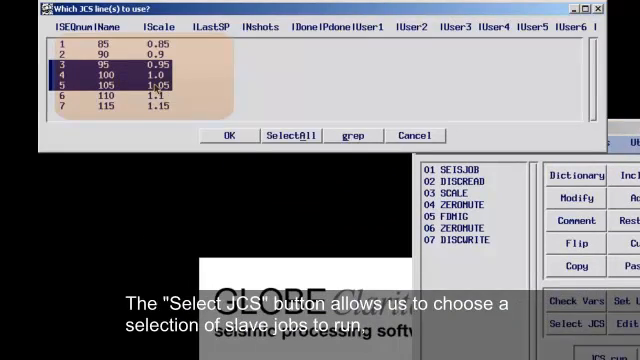
click(230, 134)
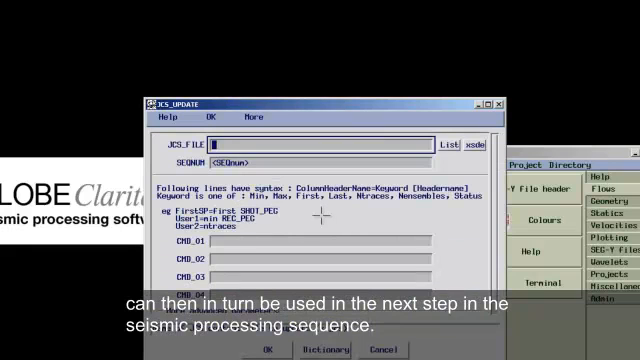
Step: Enter CMD_01 'Done=STATUS' and CMD_02 'USER1=Ntraces CDP' in JCS_UPDATE
click(244, 242)
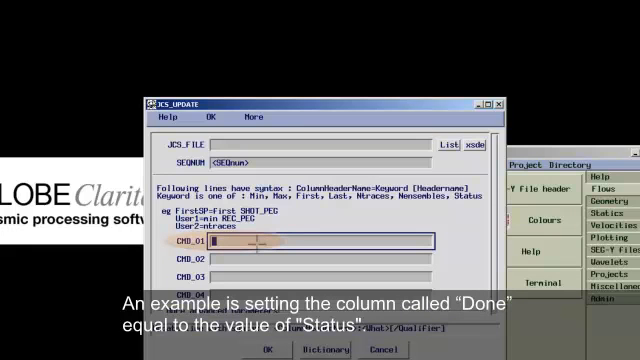
text(Done=Status)
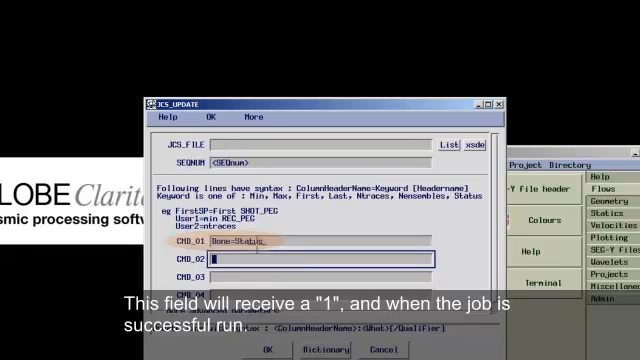
text(US)
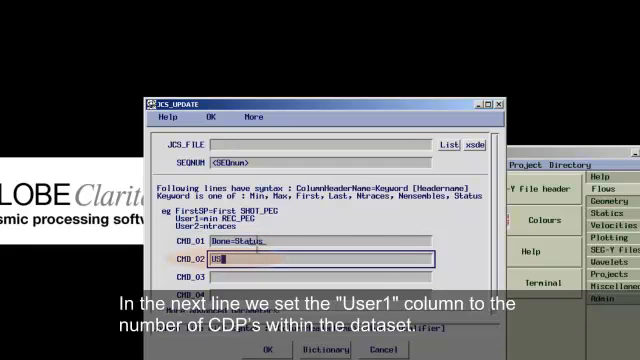
text(SER1=)
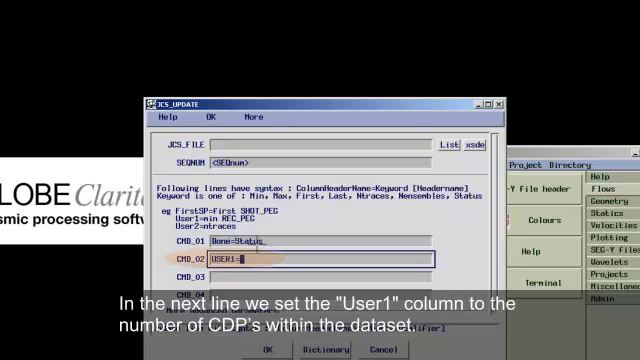
text(Ntraces CDP)
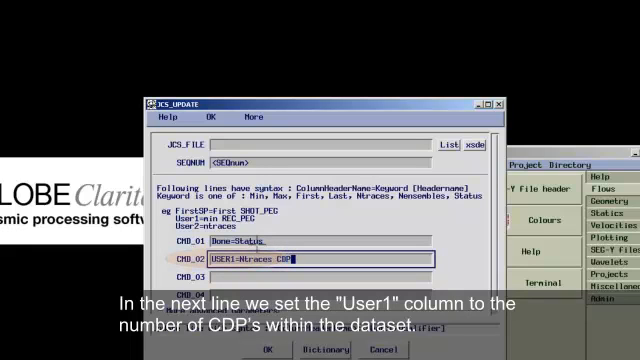